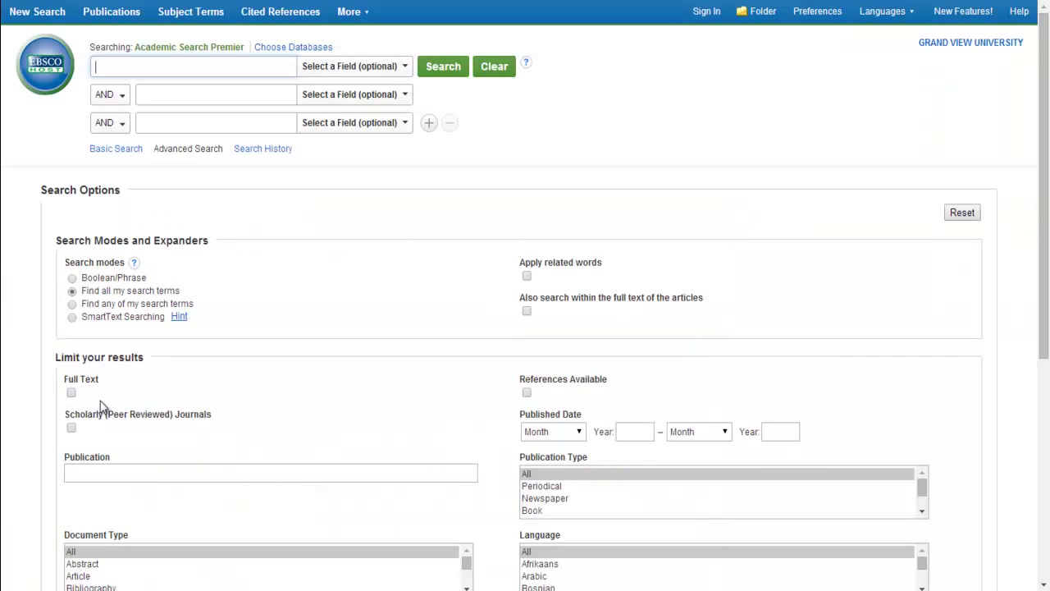
# Limit the search to scholarly peer-reviewed journals published from 2004 onward
pyautogui.click(71, 428)
pyautogui.write('2')
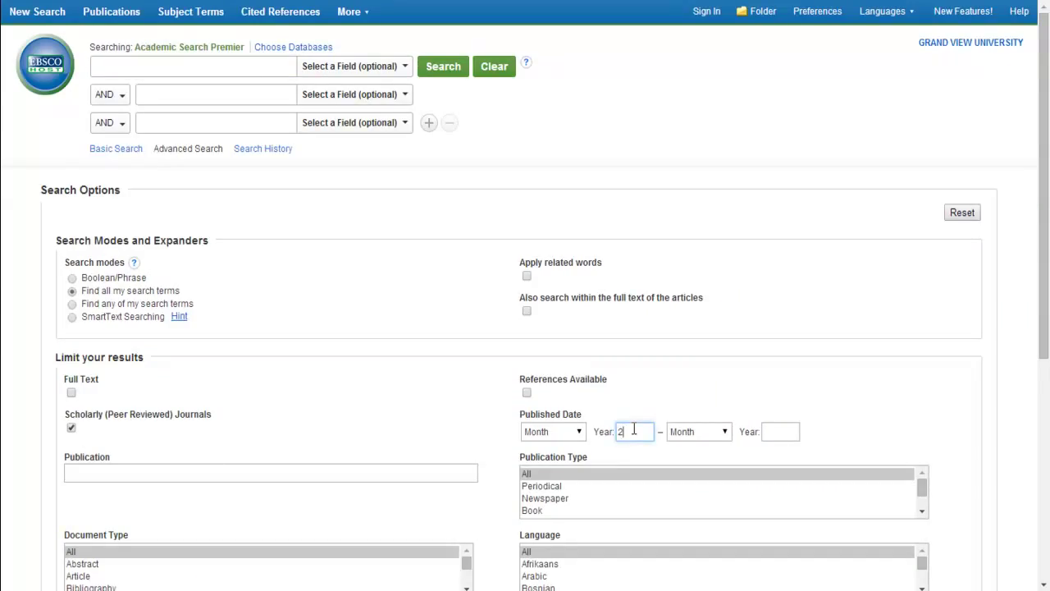
pyautogui.write('004')
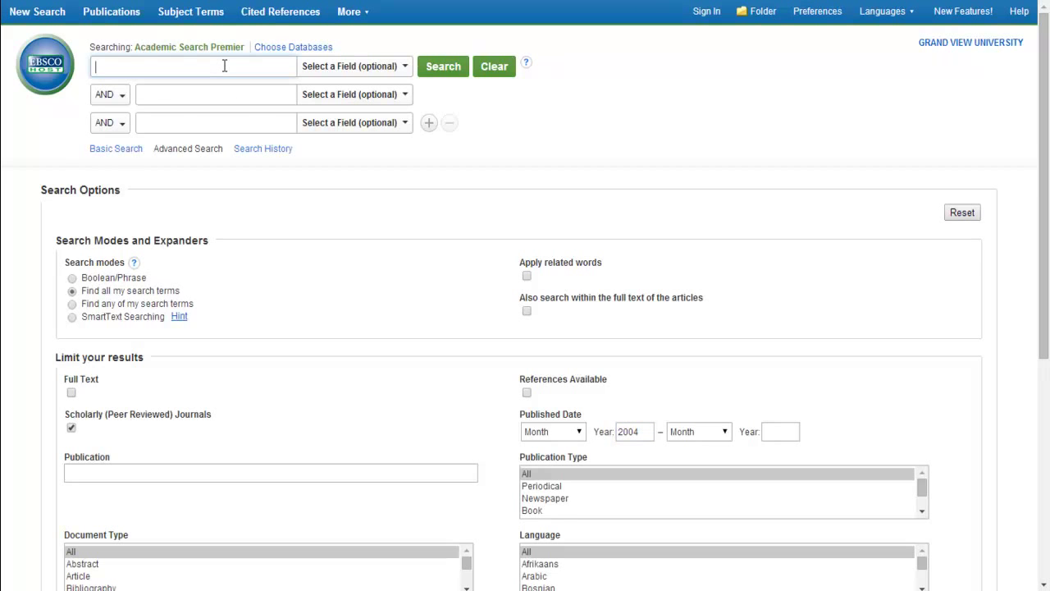
# Enter 'diabetes', 'prevention' and 'diet and exercise' in the three search rows
pyautogui.write('diabetes')
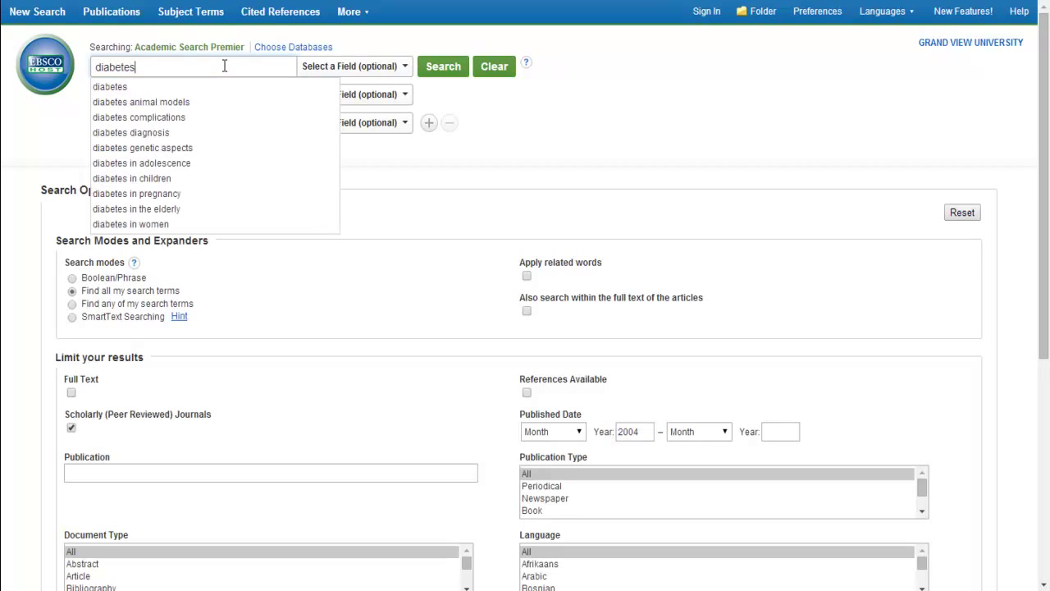
pyautogui.click(353, 65)
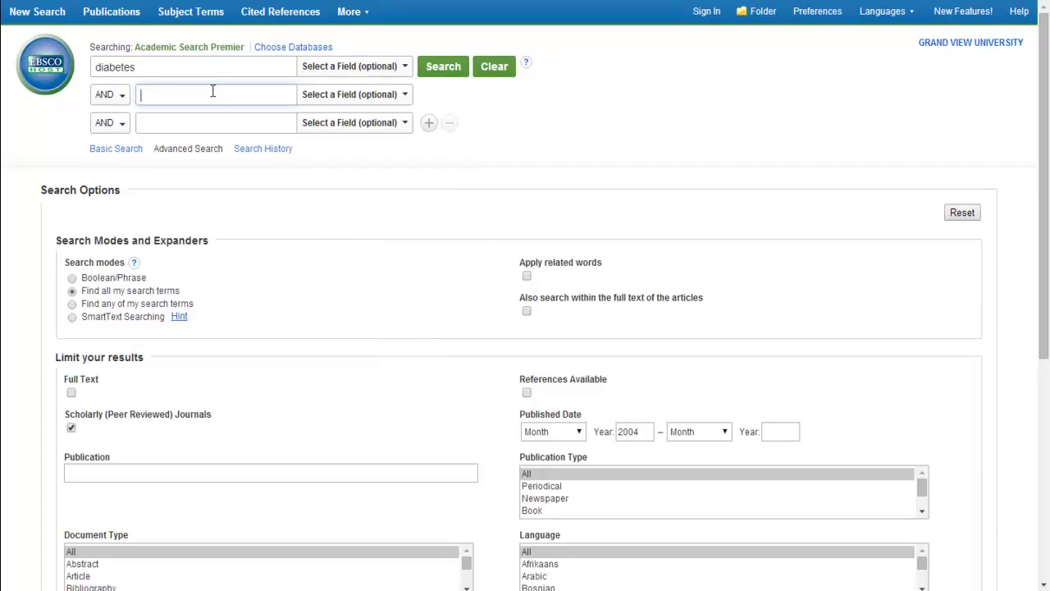
pyautogui.write('prevention')
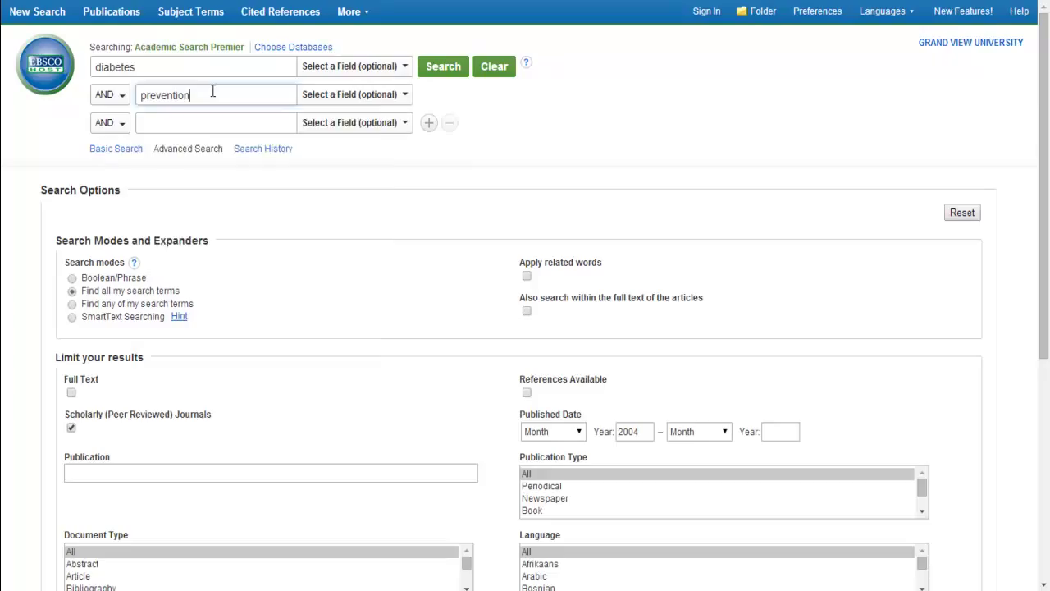
pyautogui.write('diet and e')
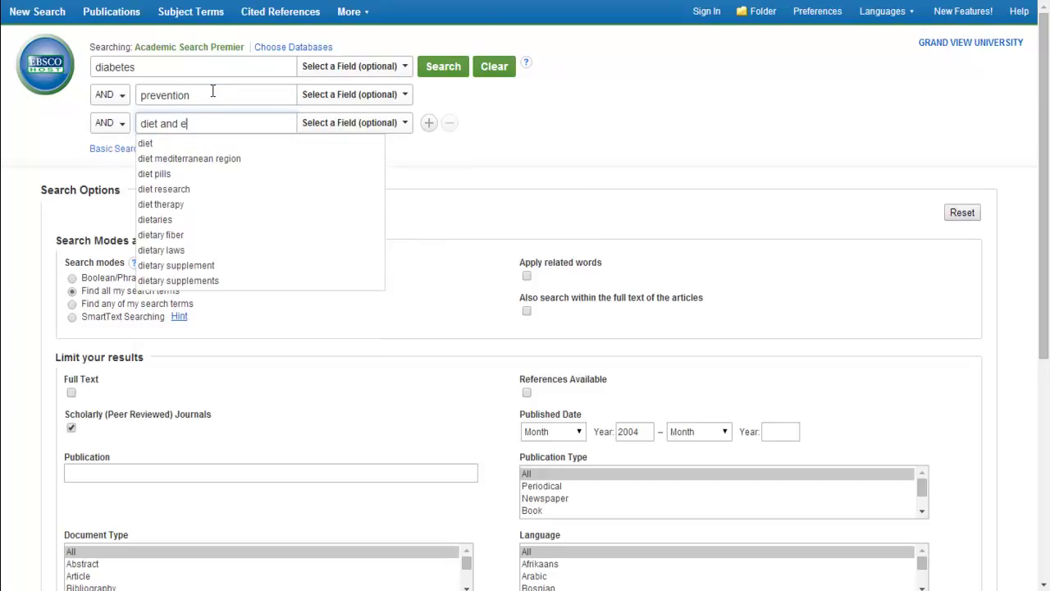
pyautogui.write('xercise')
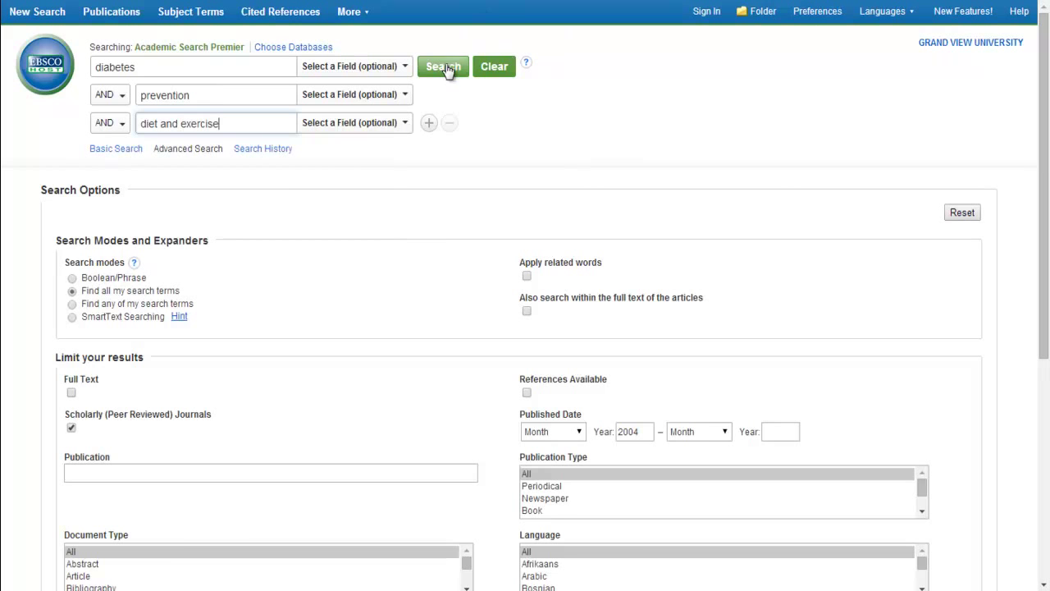
# Run the search, highlight the 347 results, and preview the 'Diet and exercise' article
pyautogui.click(443, 66)
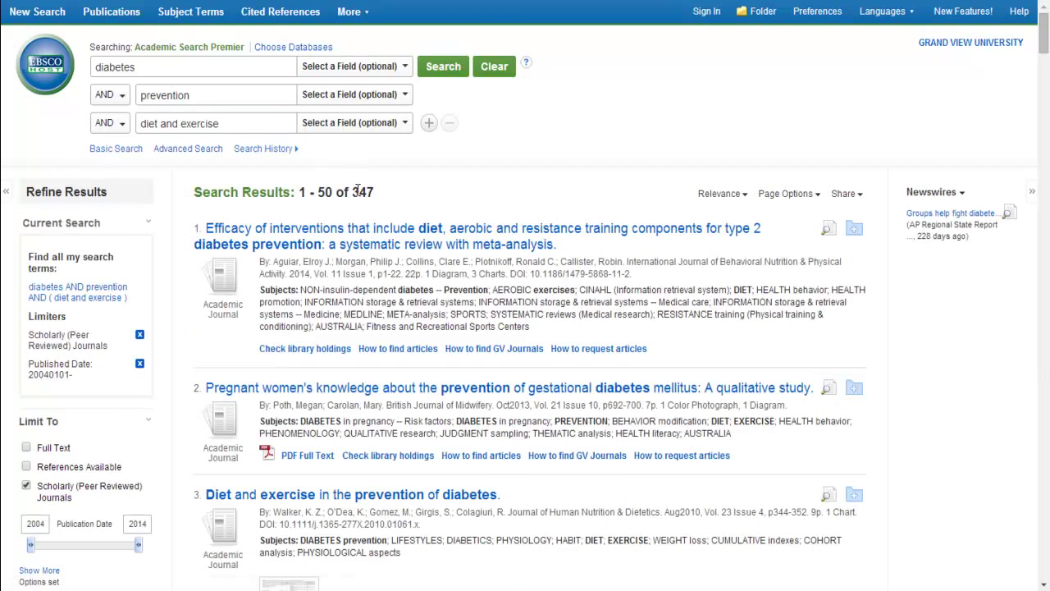
pyautogui.doubleClick(362, 192)
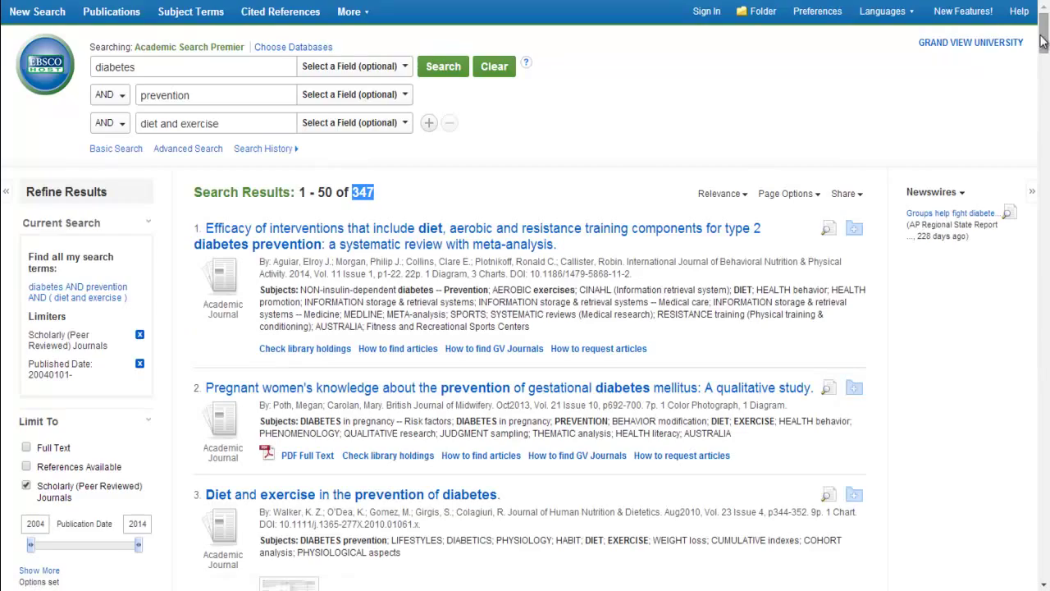
pyautogui.scroll(-3)
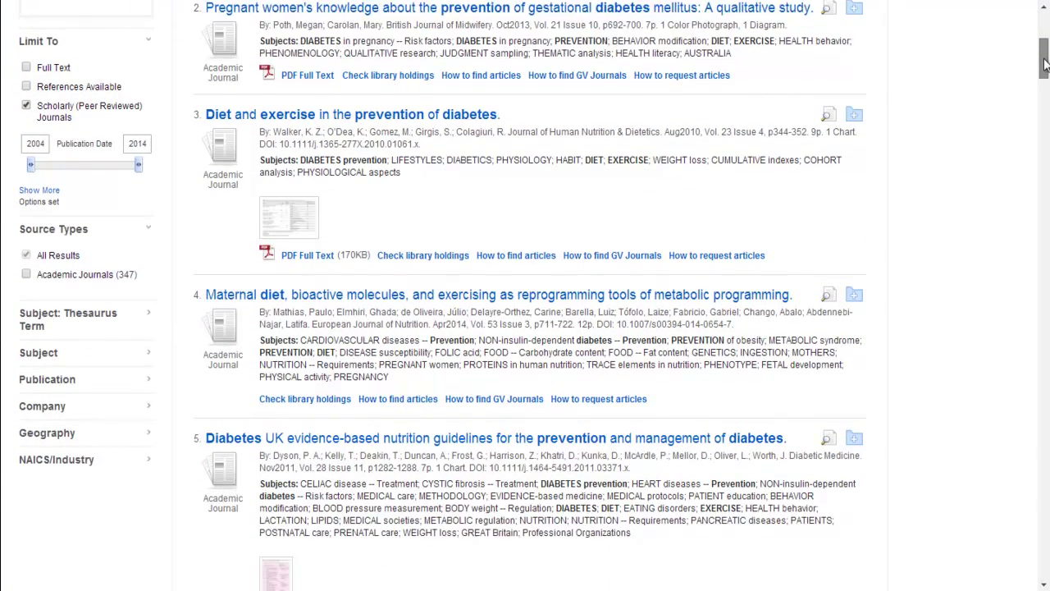
pyautogui.scroll(-3)
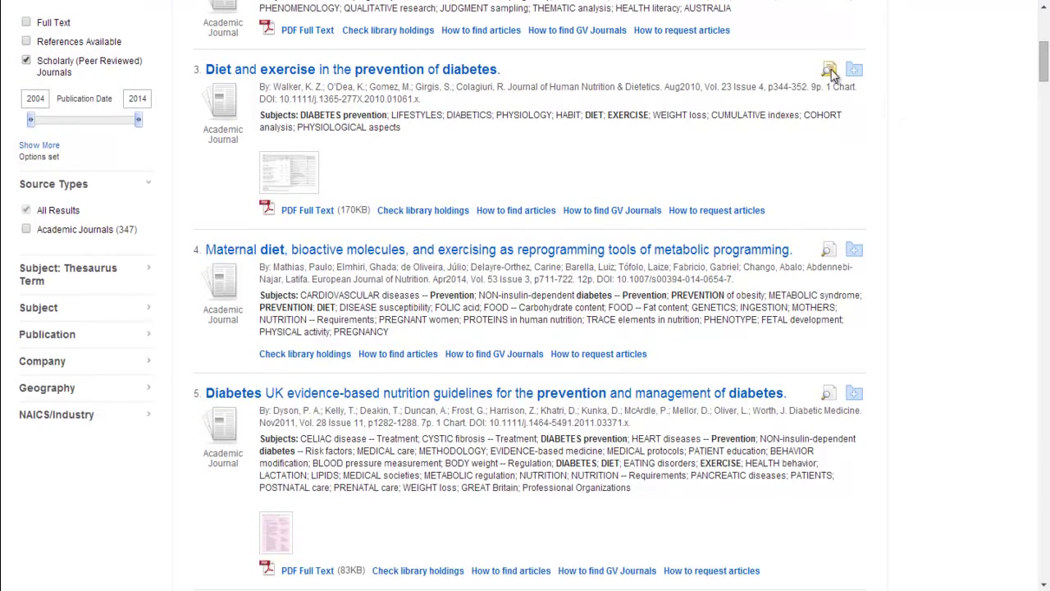
pyautogui.click(830, 69)
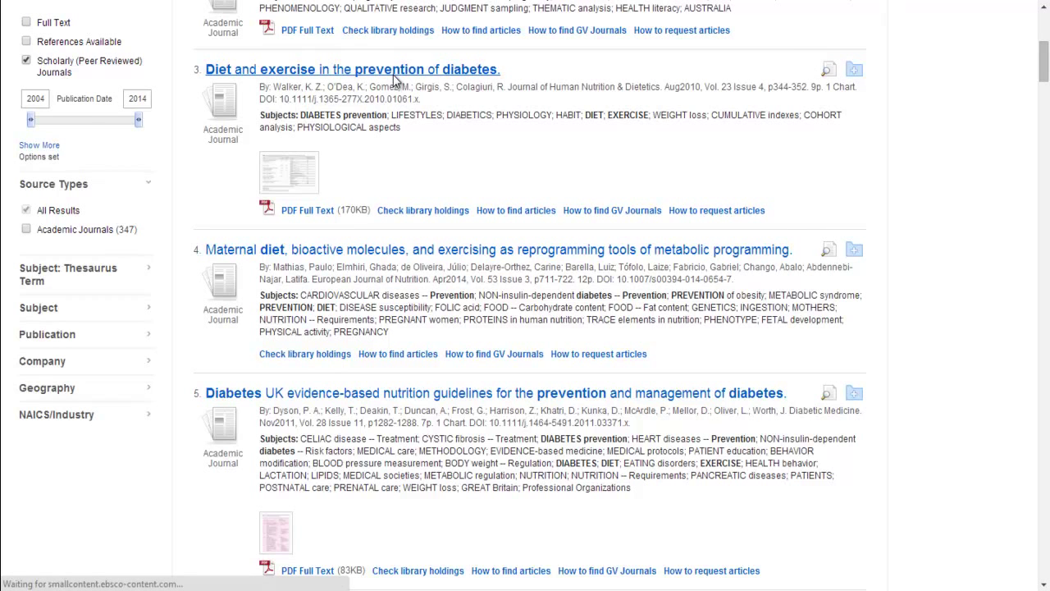
# Open the 'Diet and exercise in the prevention of diabetes' record and scroll to its abstract
pyautogui.click(351, 69)
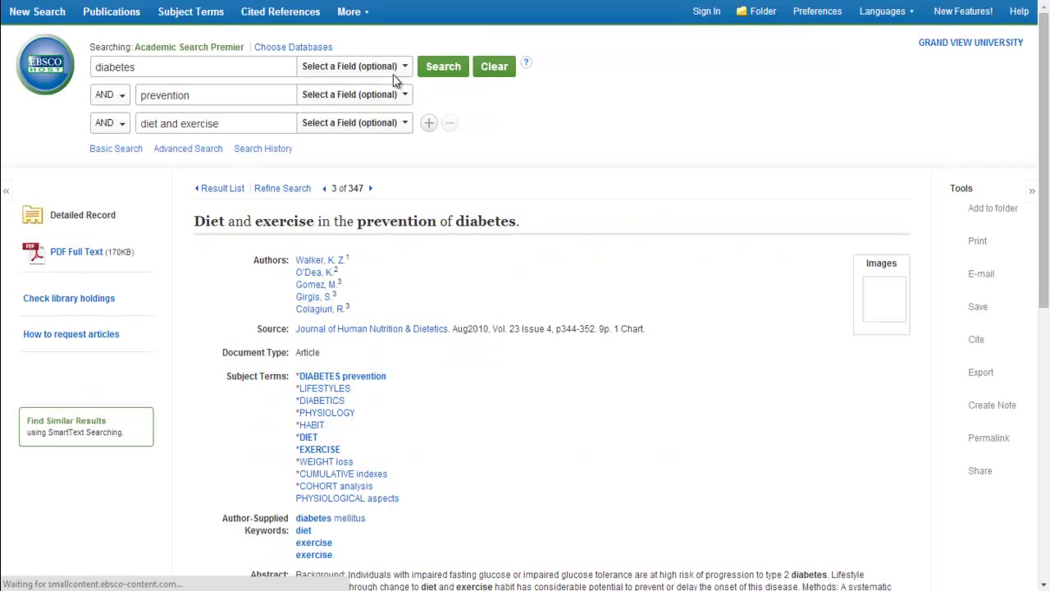
pyautogui.scroll(-3)
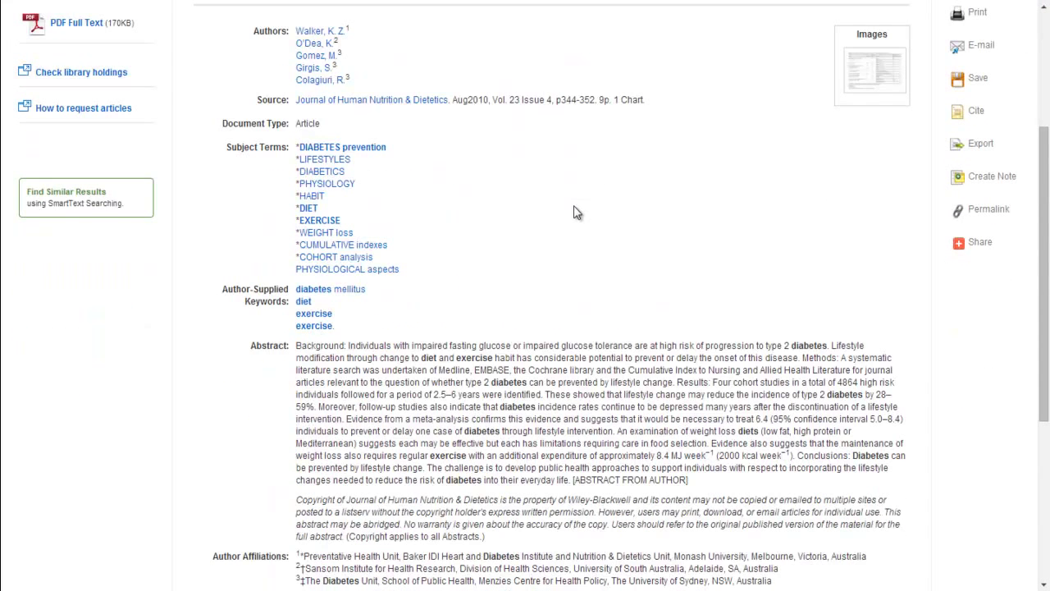
pyautogui.moveTo(487, 178)
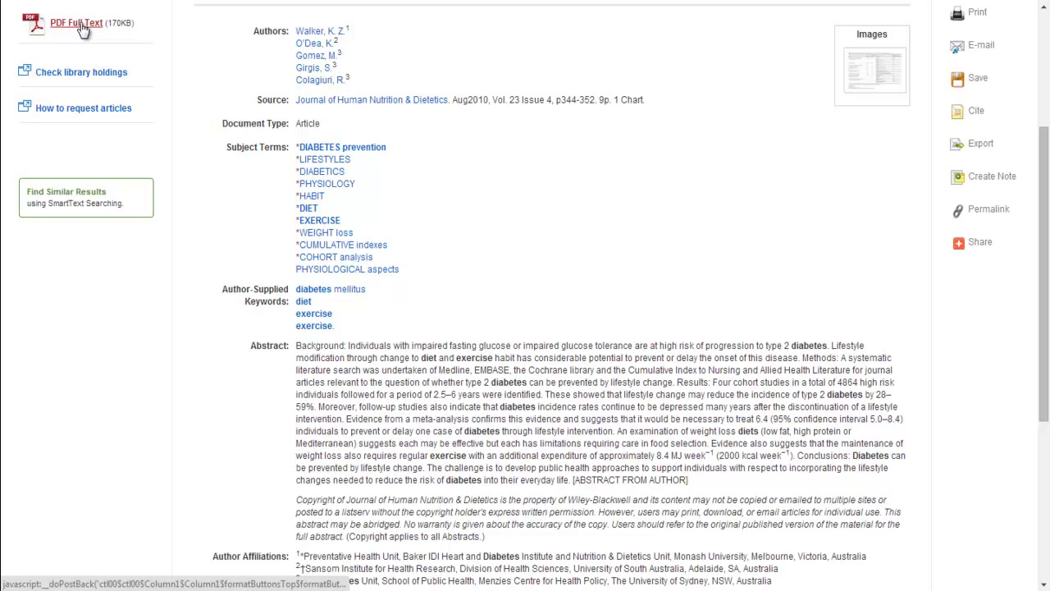
# Open the article's PDF full text and cancel the print preview
pyautogui.click(76, 23)
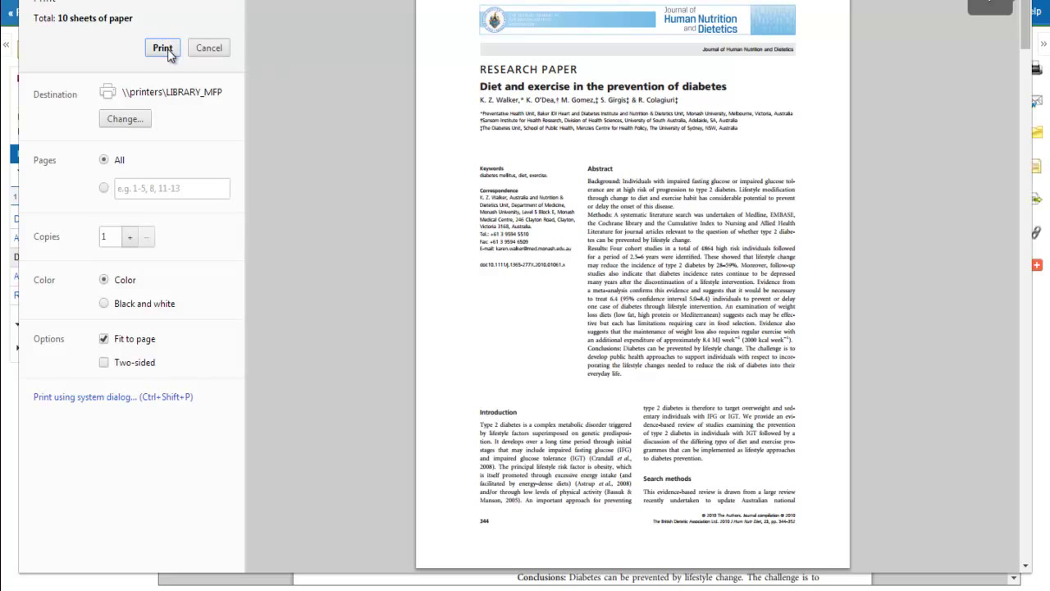
pyautogui.moveTo(927, 308)
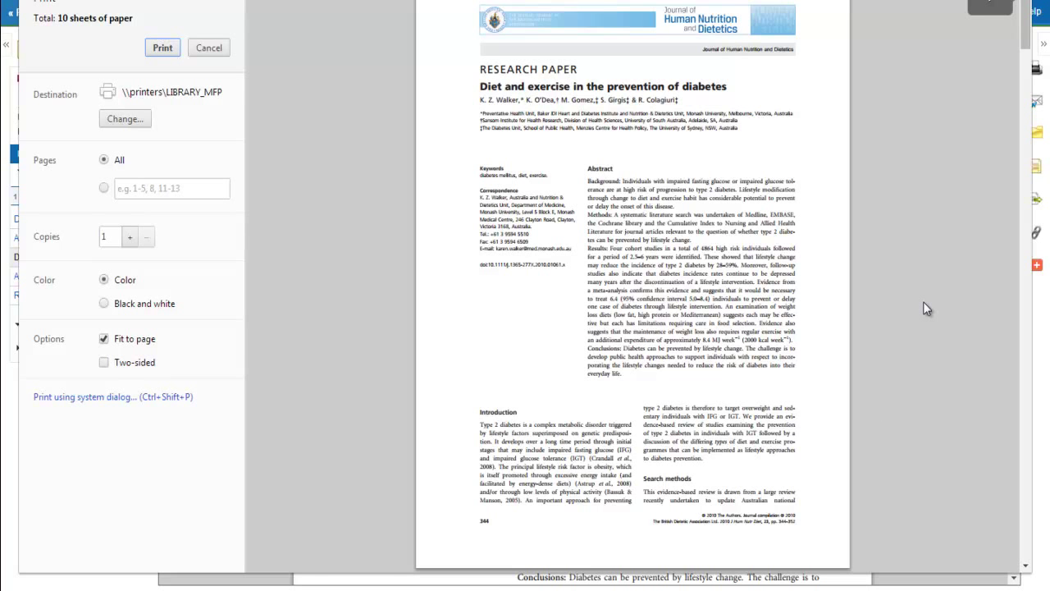
pyautogui.click(208, 47)
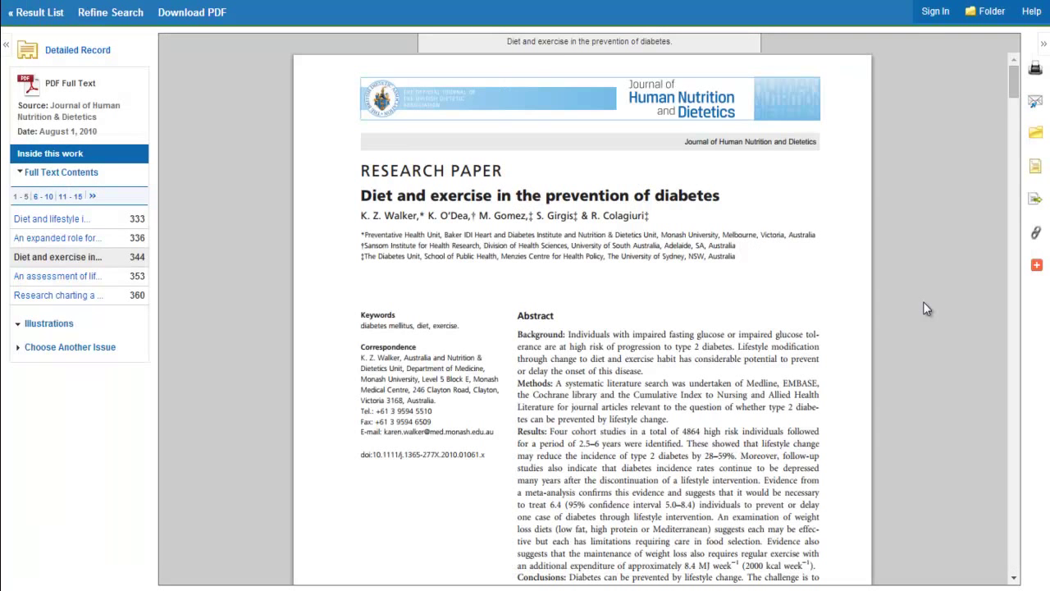
pyautogui.moveTo(1038, 106)
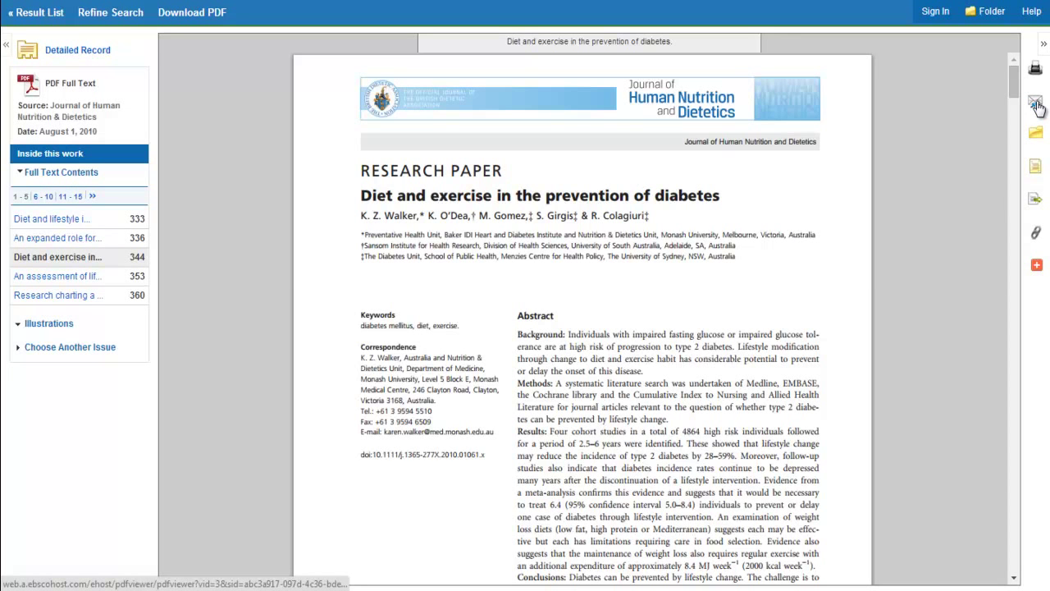
# Show the e-mail form, then the AMA, APA and Chicago citation formats
pyautogui.click(1036, 133)
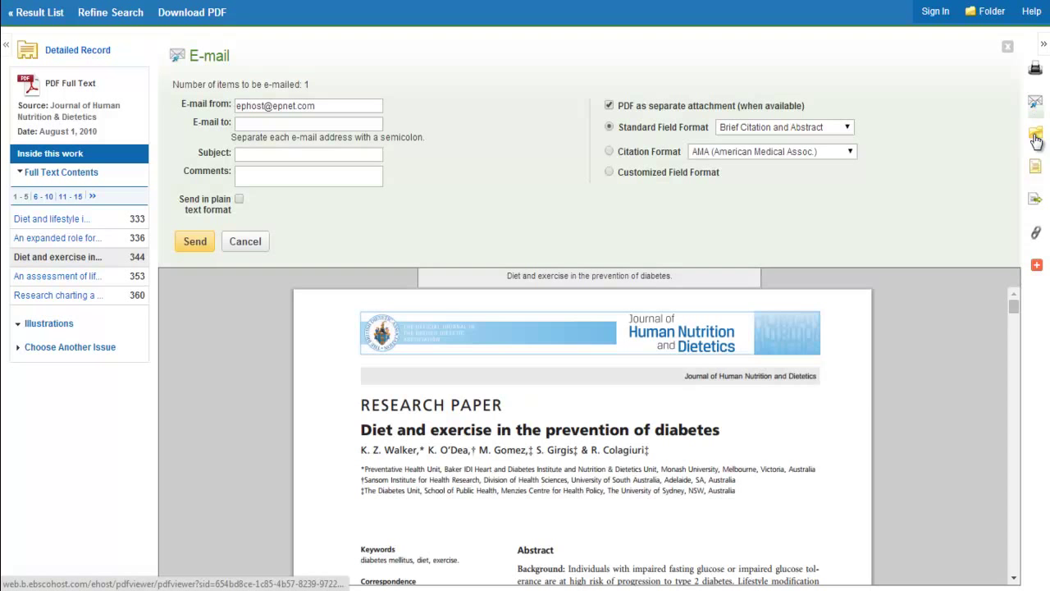
pyautogui.moveTo(1032, 216)
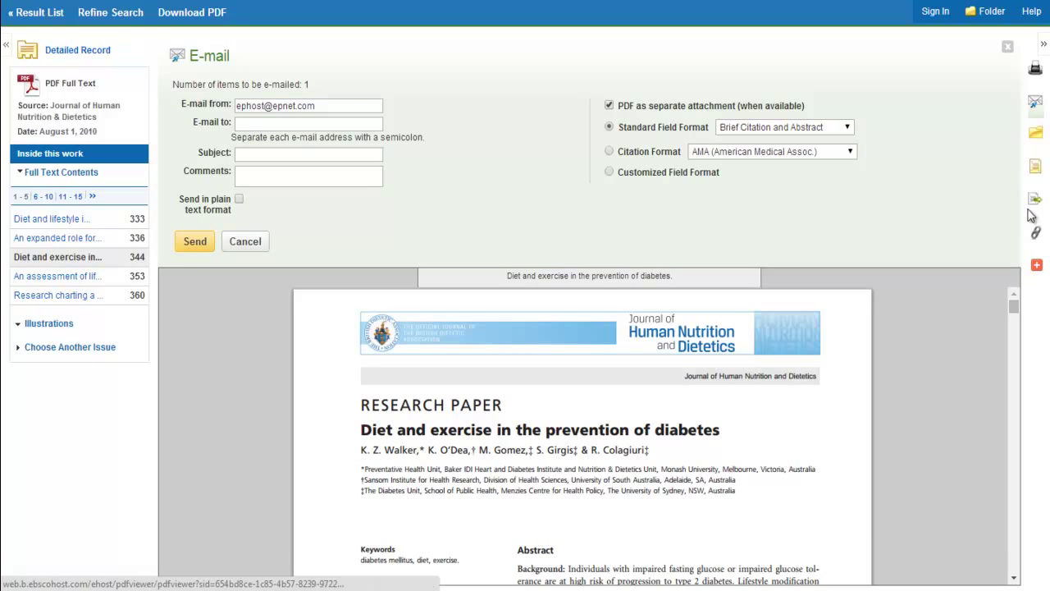
pyautogui.click(1035, 168)
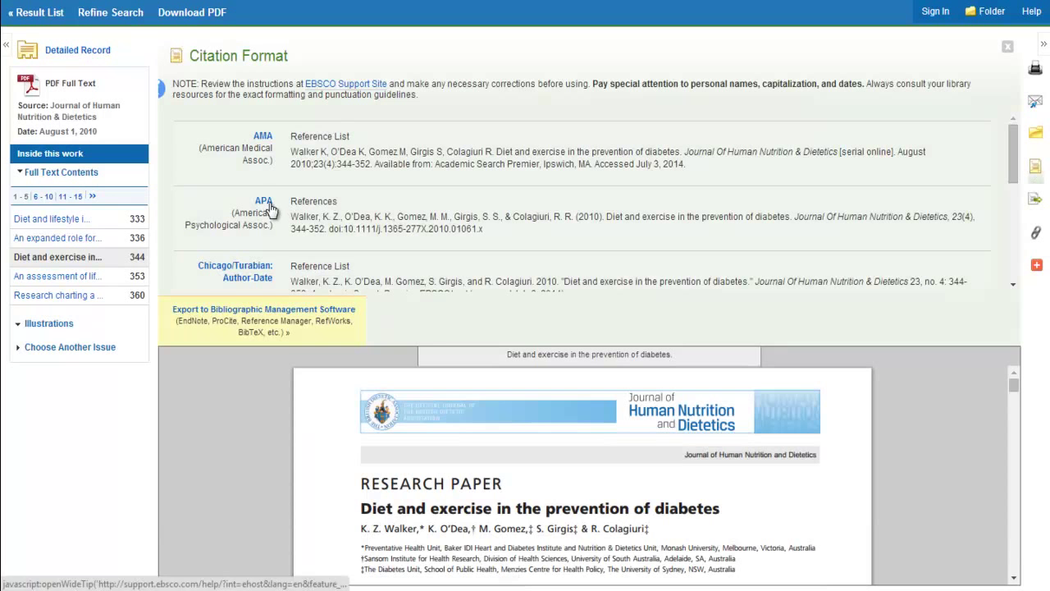
# Scroll through the citation formats, then display the article's permalink URL
pyautogui.scroll(-3)
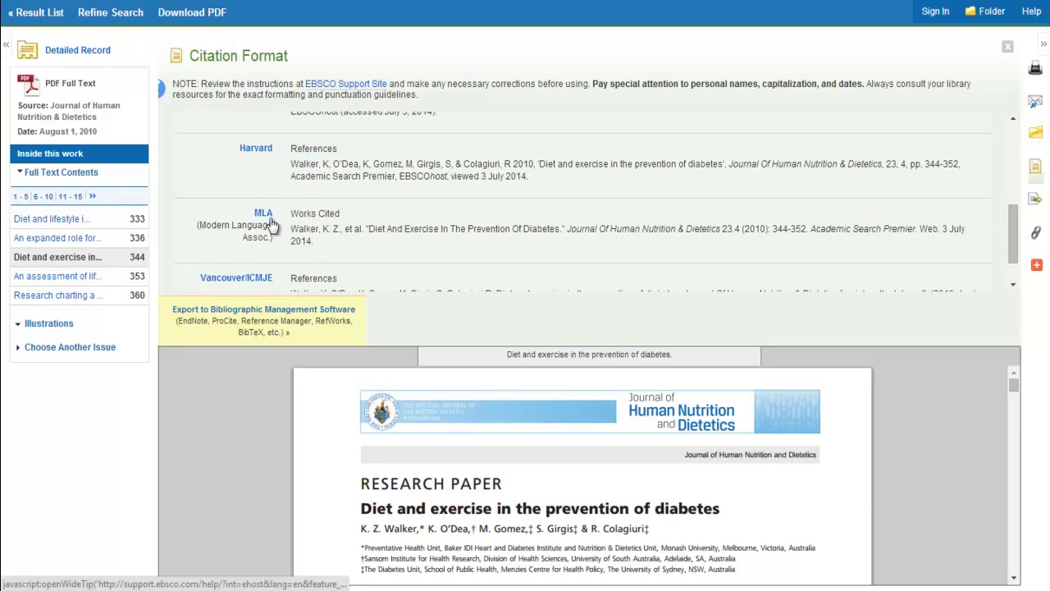
pyautogui.click(1035, 233)
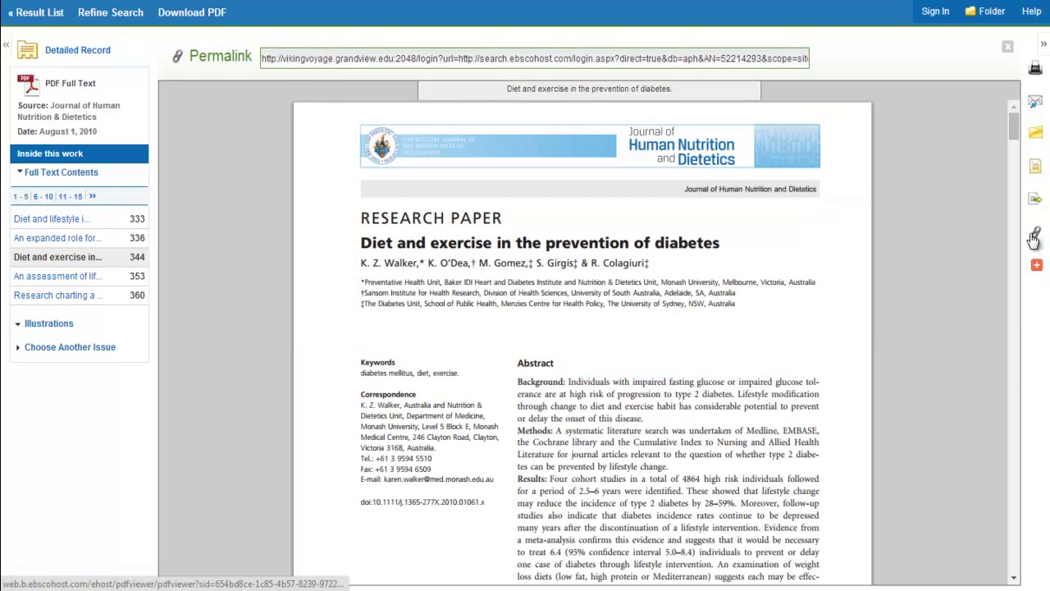